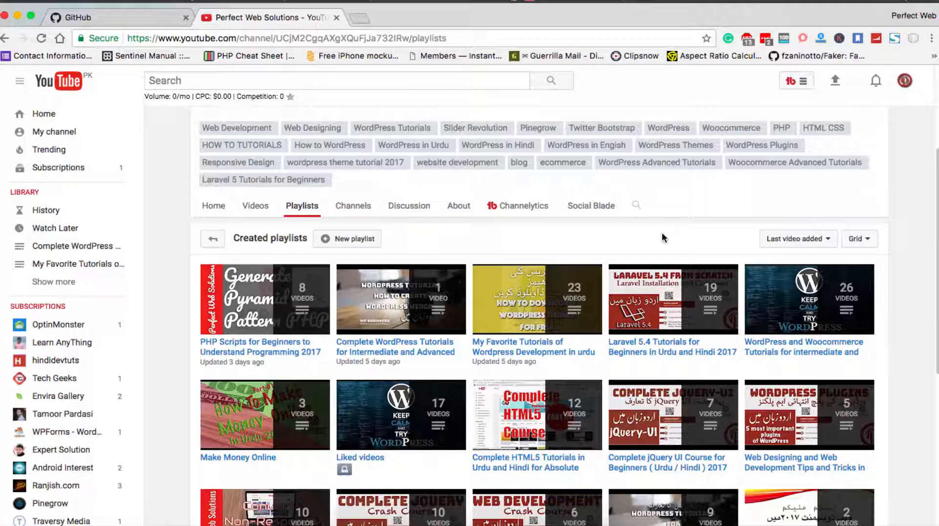
{"action": "mouse_move", "coordinate": [661, 234]}
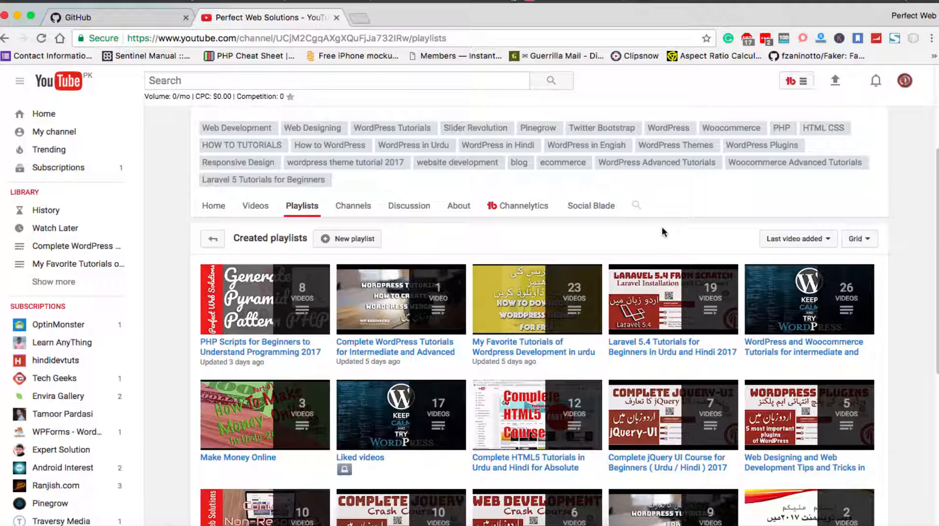
Create new.html from the Plain HTML starting pages, holding an autumn-trees image.
{"action": "key", "text": "f4"}
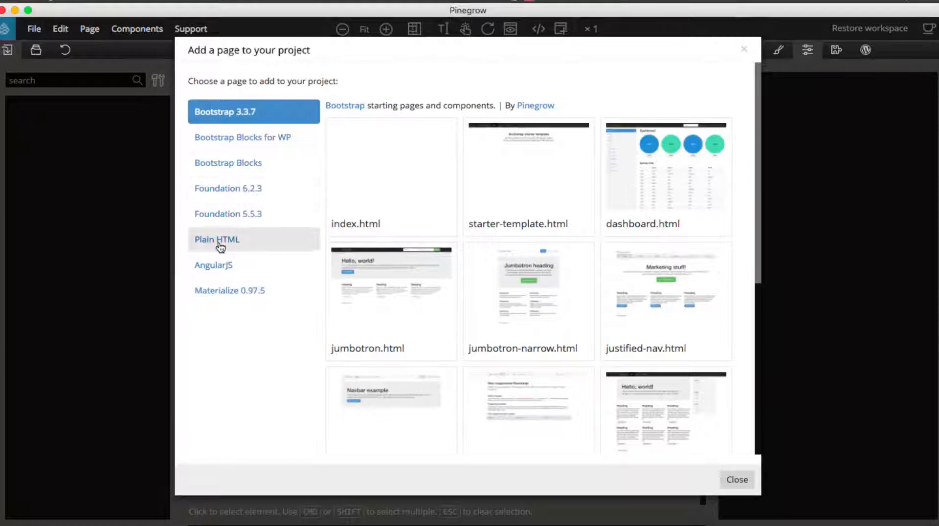
{"action": "left_click", "coordinate": [217, 240]}
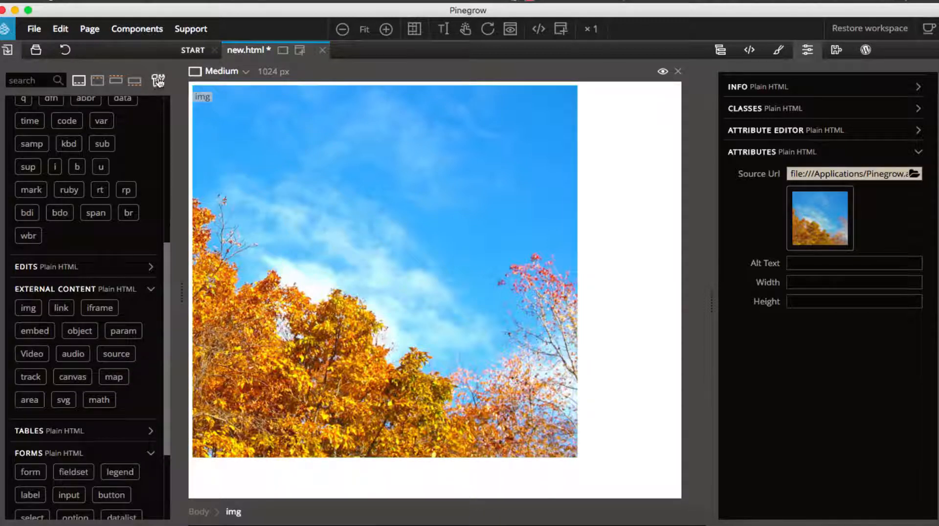
Load the Animate plugin from pg.animate.js in the libraries and plugins manager.
{"action": "left_click", "coordinate": [34, 28]}
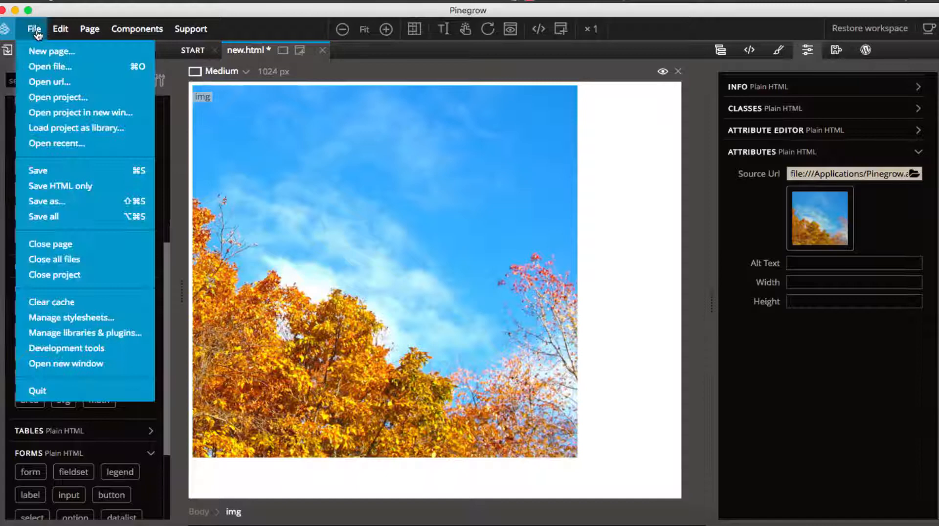
{"action": "left_click", "coordinate": [84, 333]}
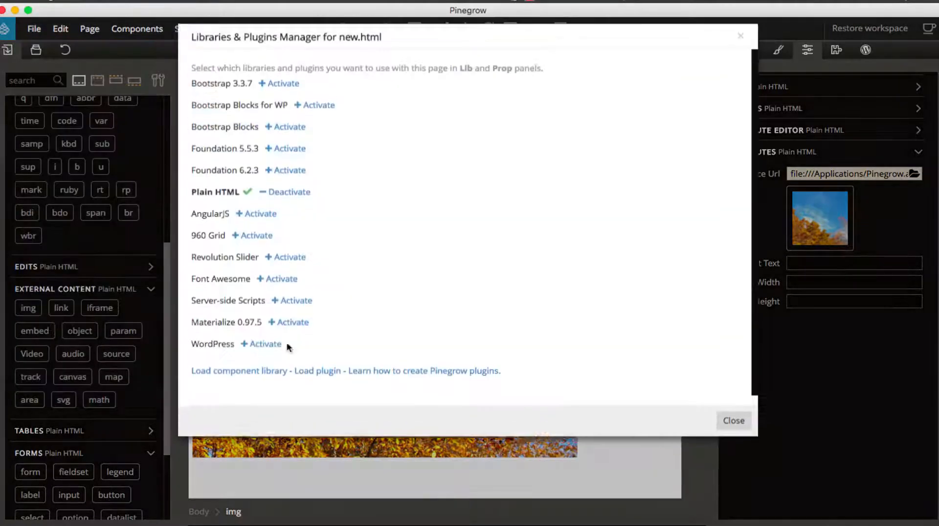
{"action": "left_click", "coordinate": [317, 371]}
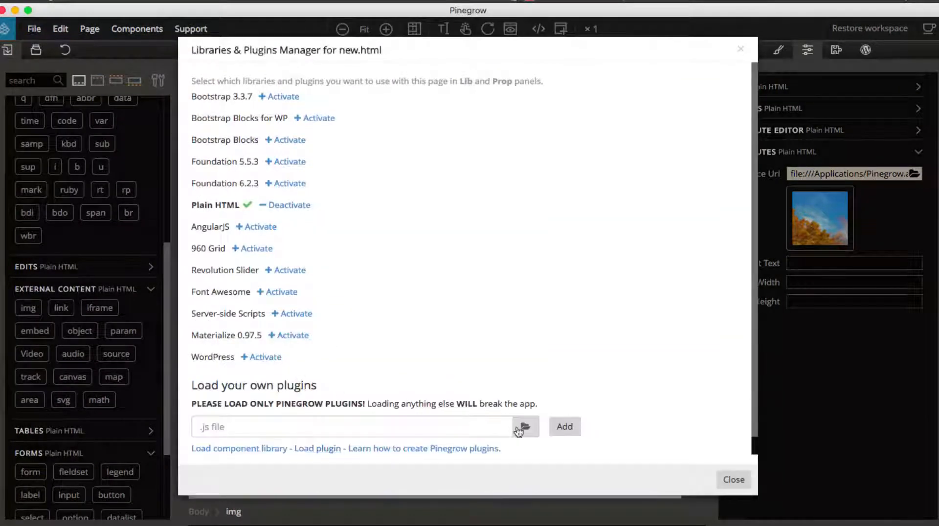
{"action": "left_click", "coordinate": [525, 427]}
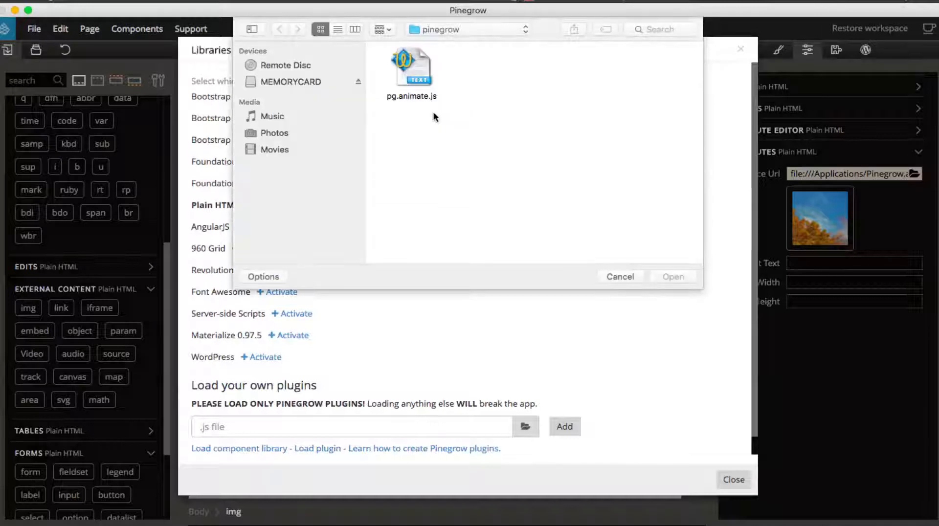
{"action": "left_click", "coordinate": [412, 66]}
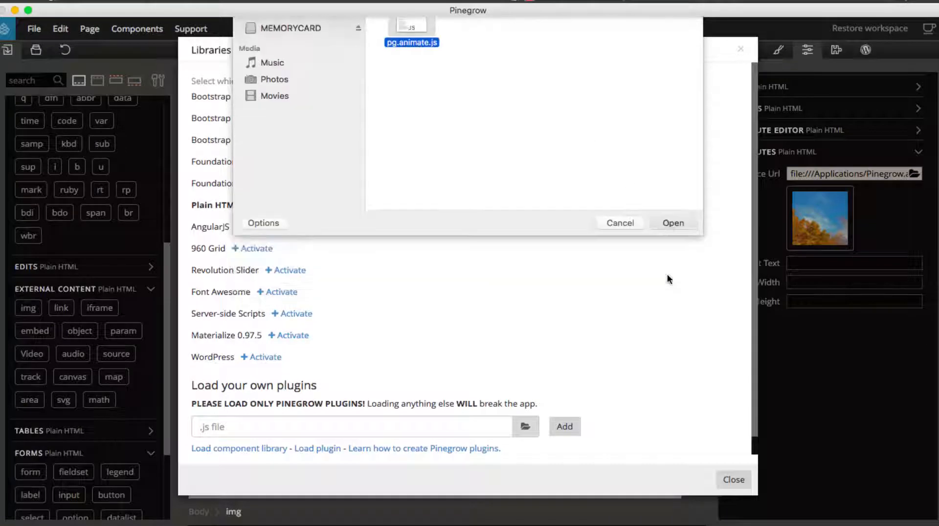
{"action": "left_click", "coordinate": [672, 222]}
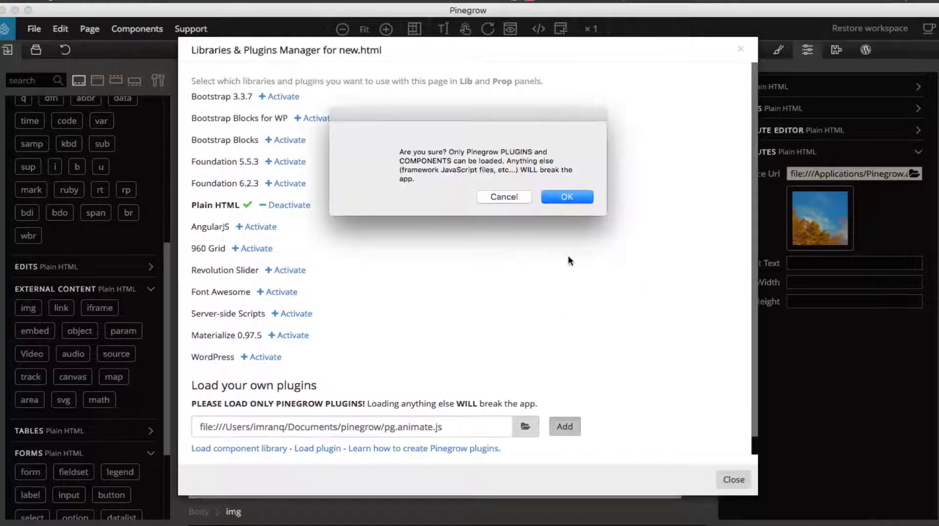
{"action": "left_click", "coordinate": [566, 198]}
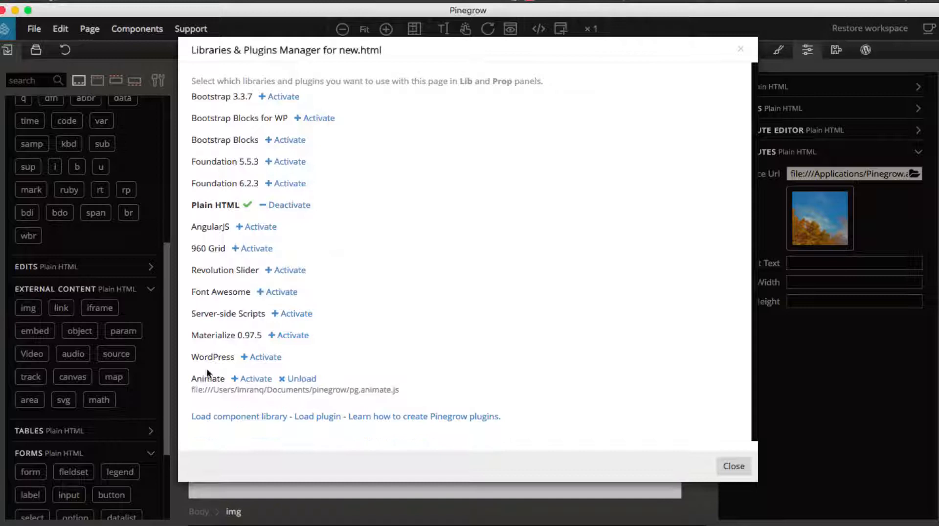
{"action": "mouse_move", "coordinate": [432, 401]}
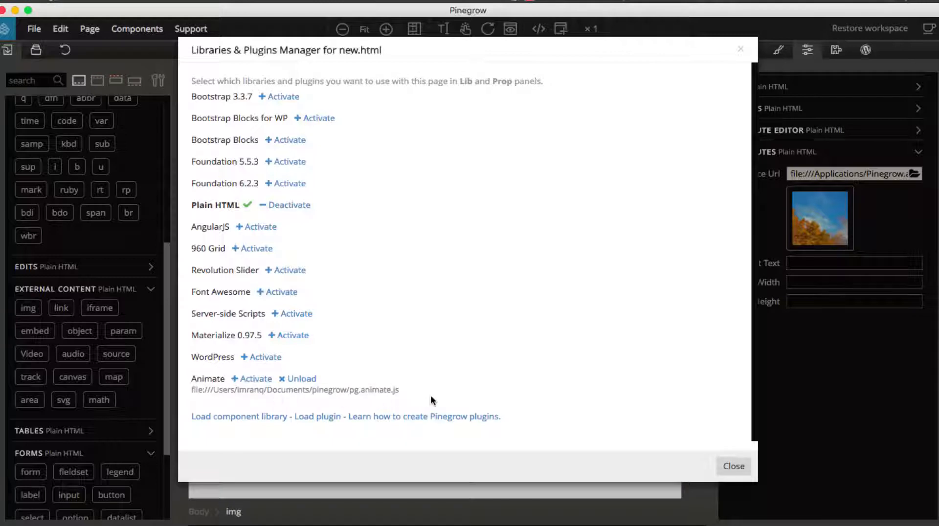
{"action": "mouse_move", "coordinate": [256, 100]}
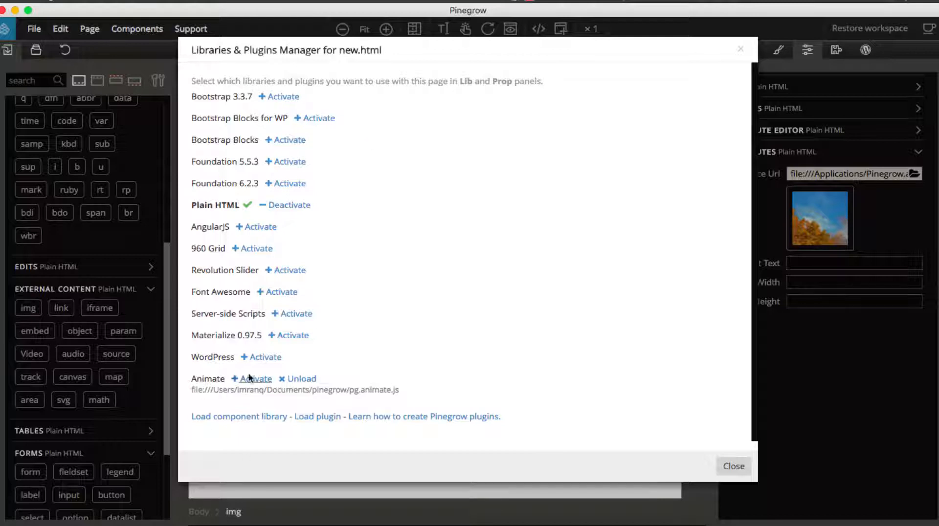
Activate the Animate plugin, add the Animate.css stylesheet, and close the manager.
{"action": "left_click", "coordinate": [254, 379]}
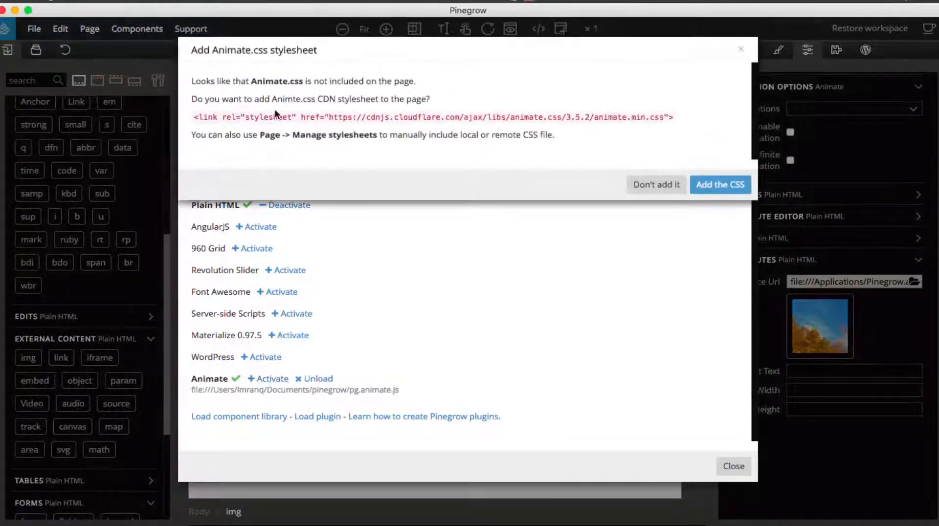
{"action": "mouse_move", "coordinate": [192, 83]}
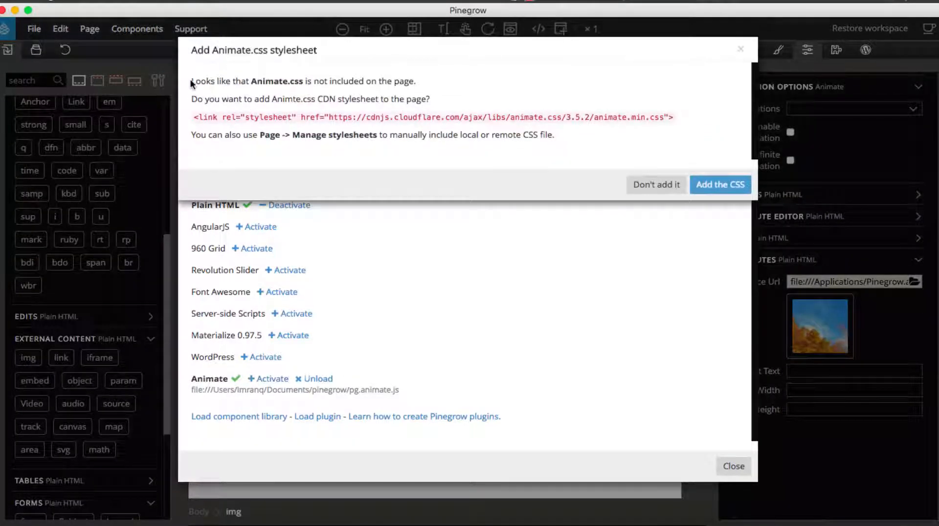
{"action": "mouse_move", "coordinate": [191, 117]}
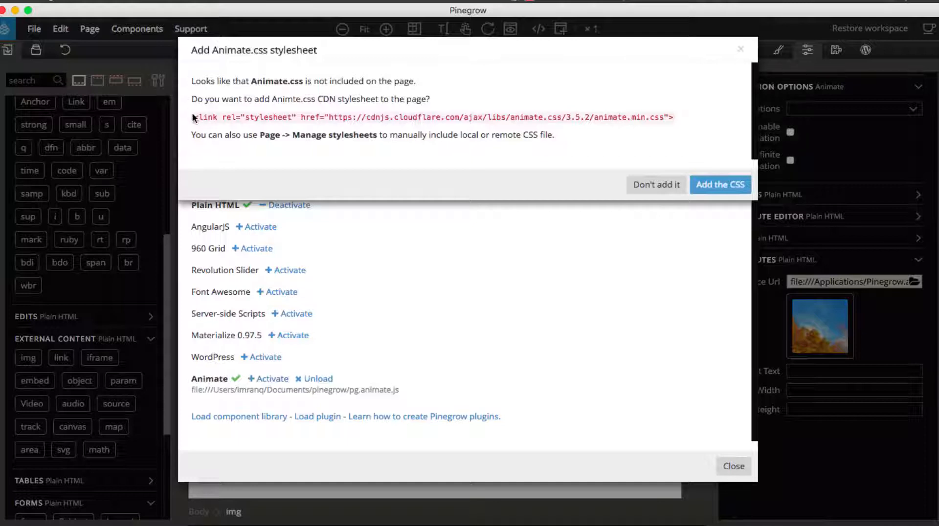
{"action": "mouse_move", "coordinate": [616, 144]}
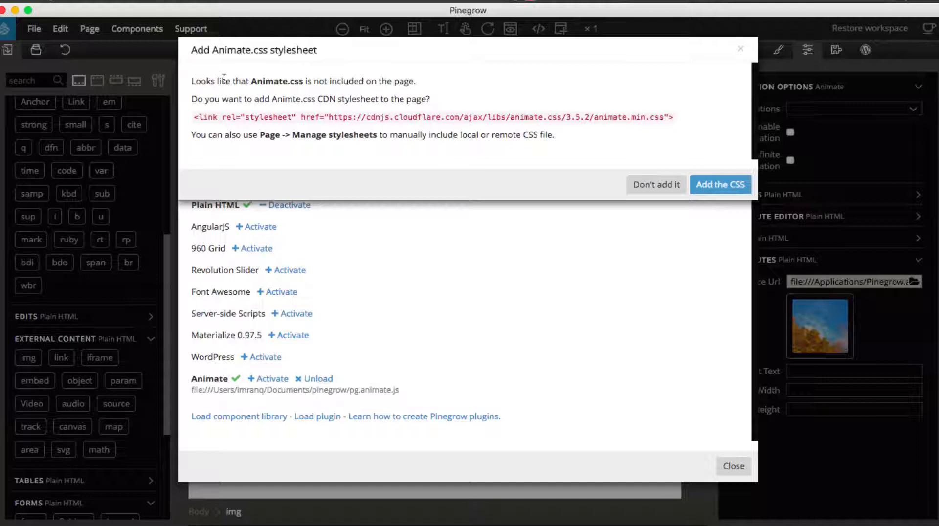
{"action": "mouse_move", "coordinate": [421, 93]}
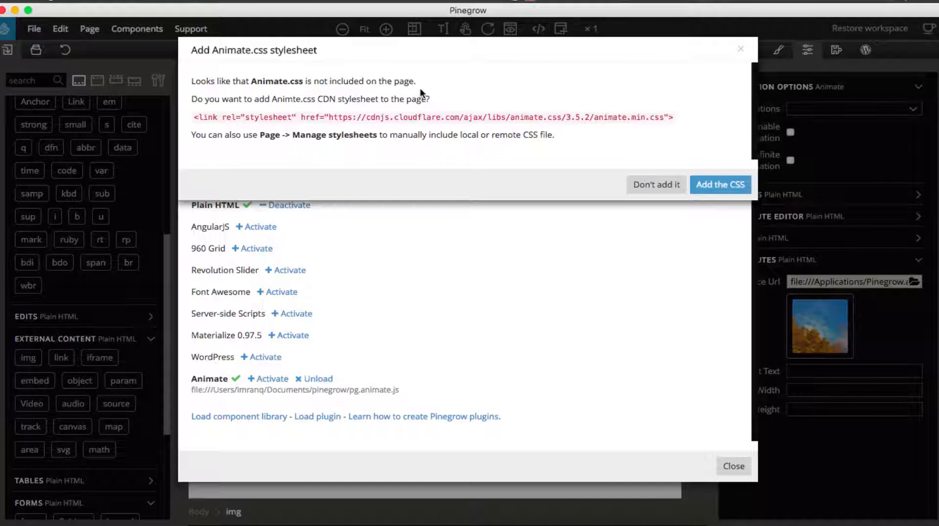
{"action": "mouse_move", "coordinate": [720, 184]}
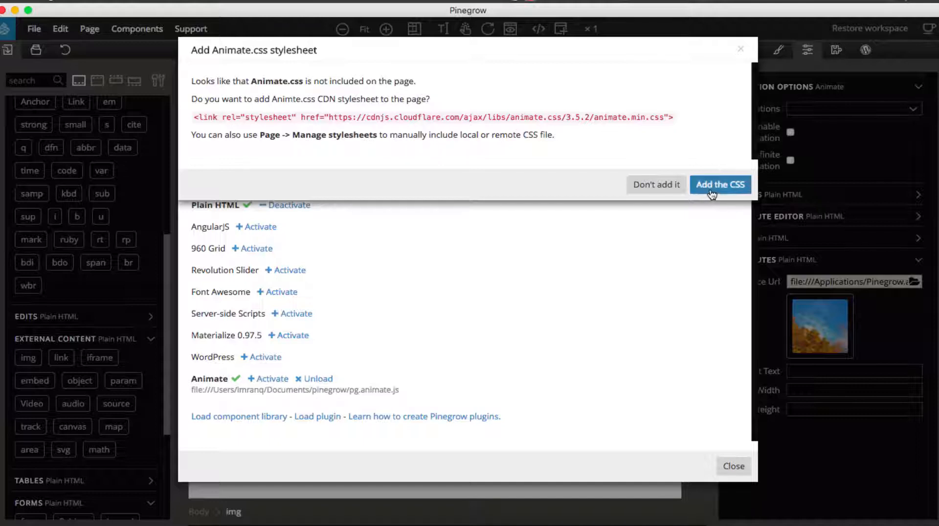
{"action": "left_click", "coordinate": [720, 184]}
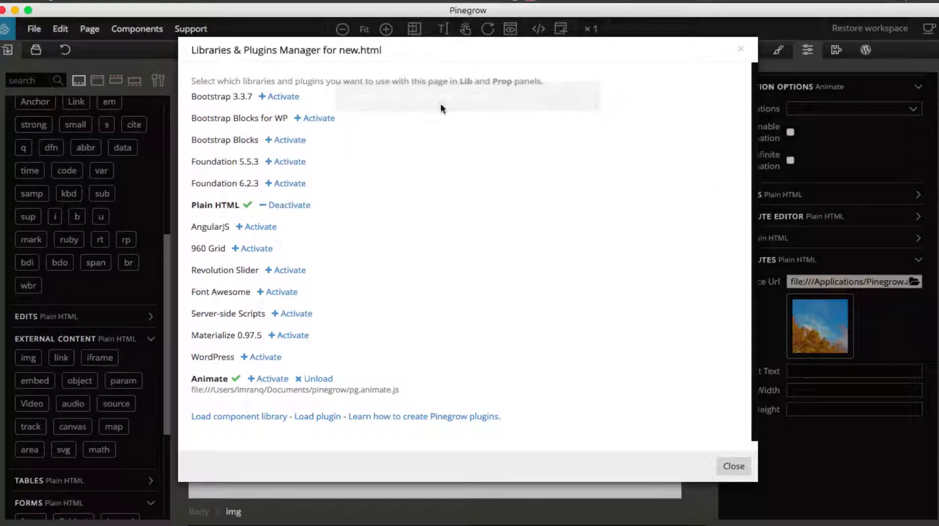
{"action": "left_click", "coordinate": [733, 467]}
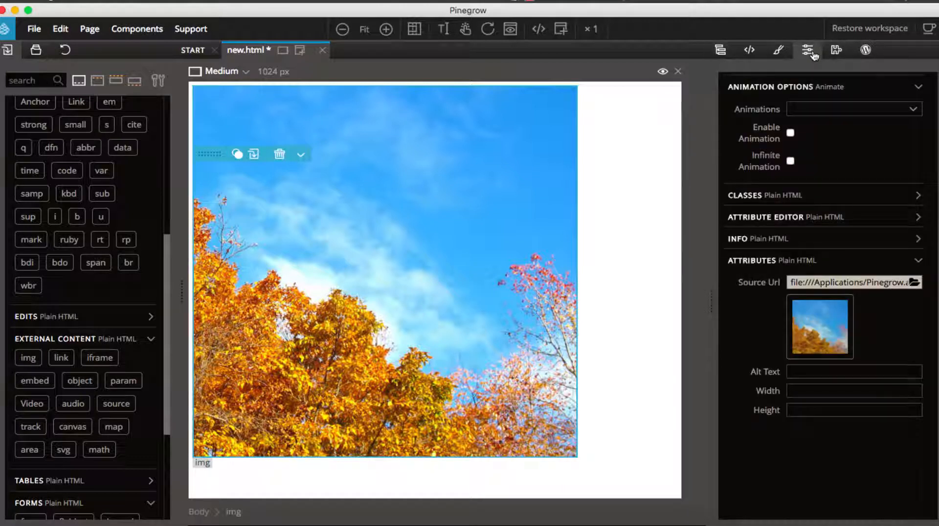
{"action": "mouse_move", "coordinate": [808, 50]}
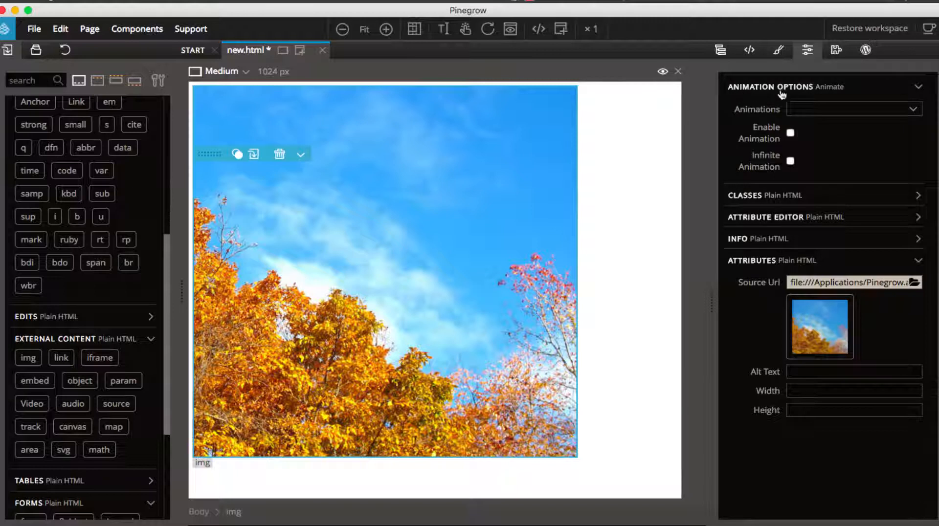
{"action": "mouse_move", "coordinate": [872, 91]}
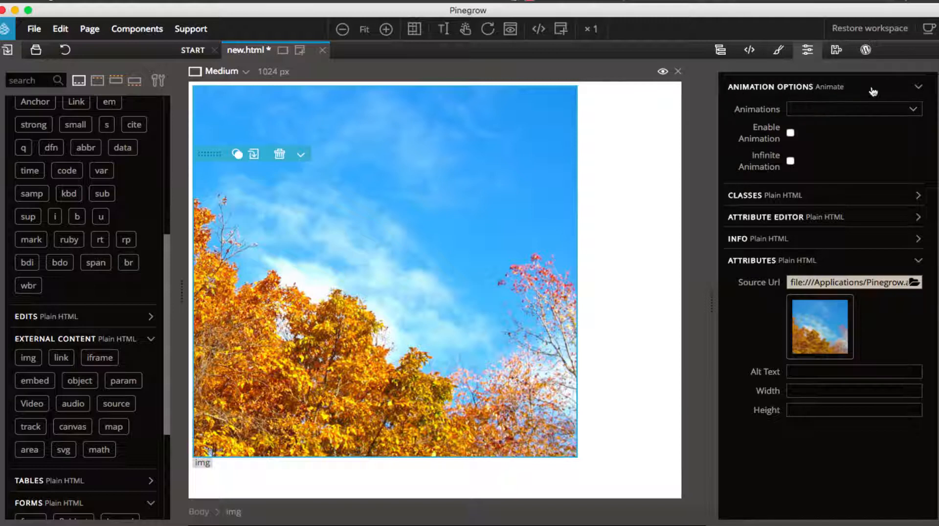
Set the image animation to zoomOut with Enable Animation and Infinite Animation ticked.
{"action": "left_click", "coordinate": [853, 109]}
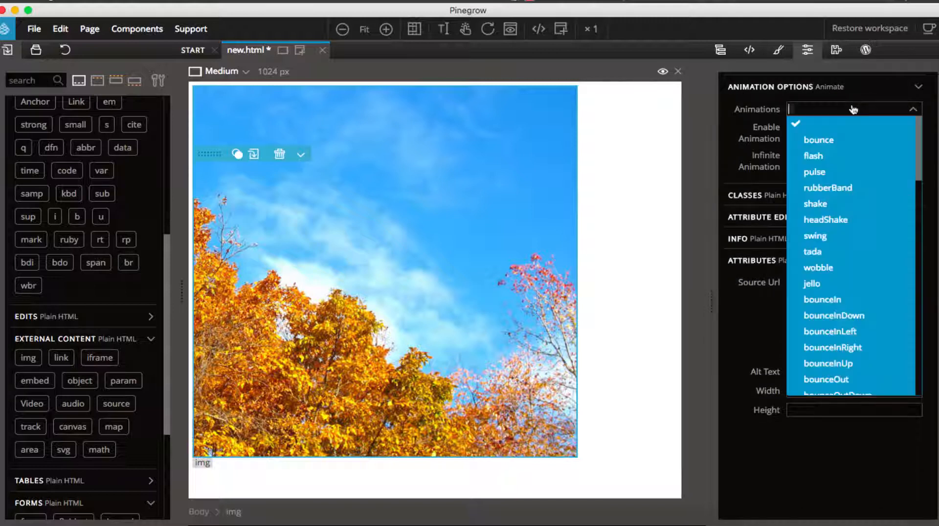
{"action": "scroll", "scroll_direction": "down", "scroll_amount": 3}
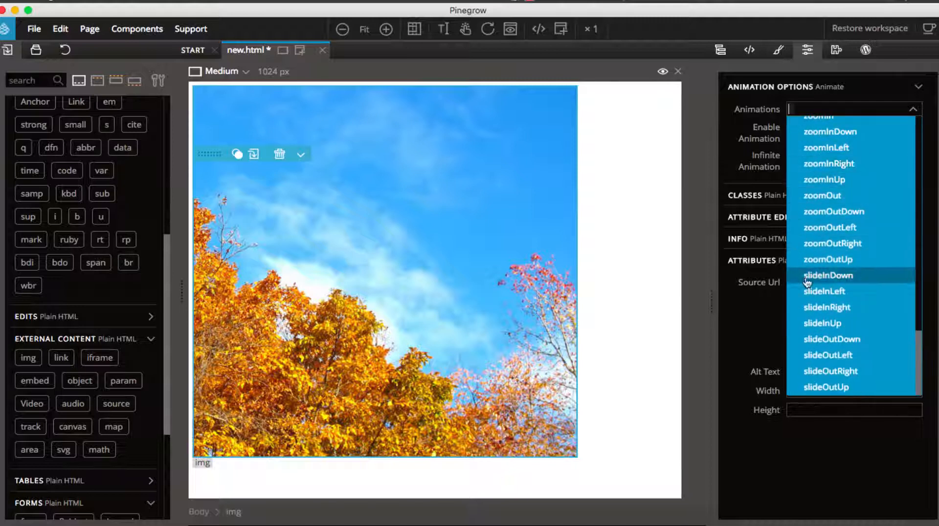
{"action": "mouse_move", "coordinate": [843, 179]}
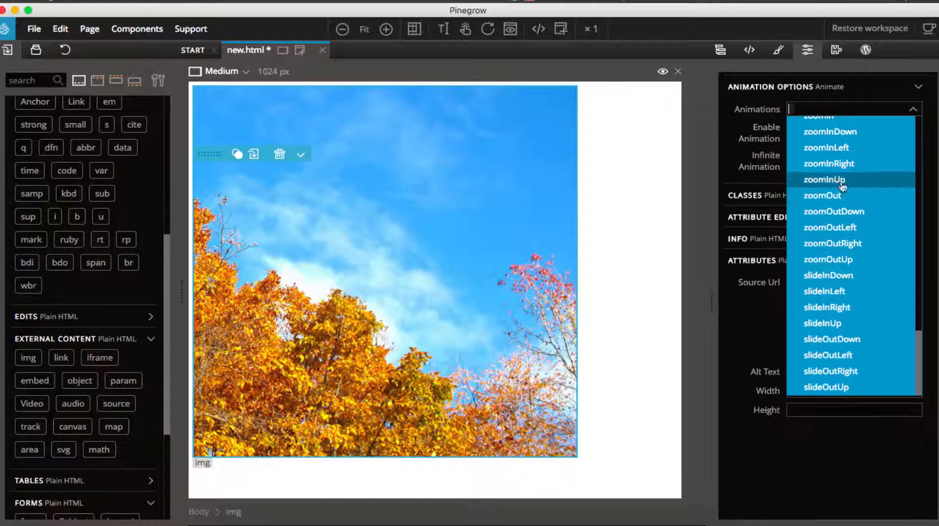
{"action": "left_click", "coordinate": [823, 196]}
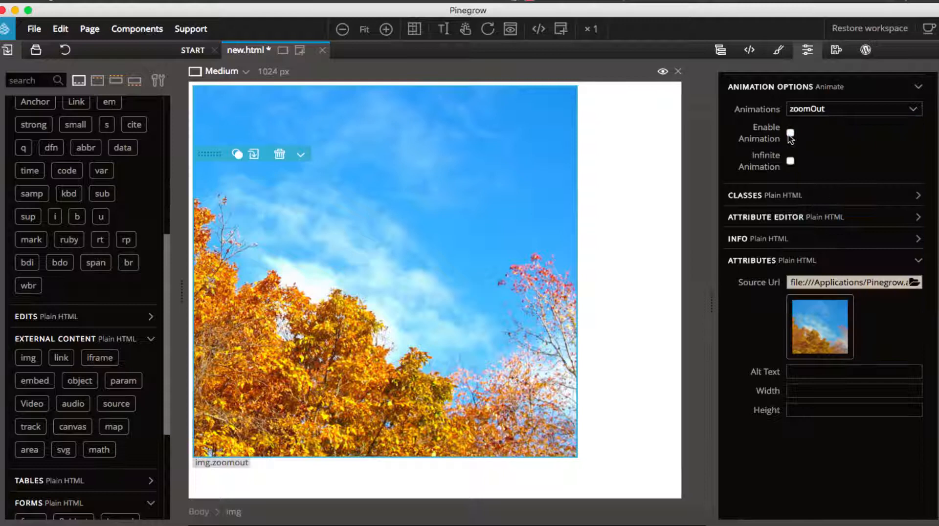
{"action": "mouse_move", "coordinate": [792, 139]}
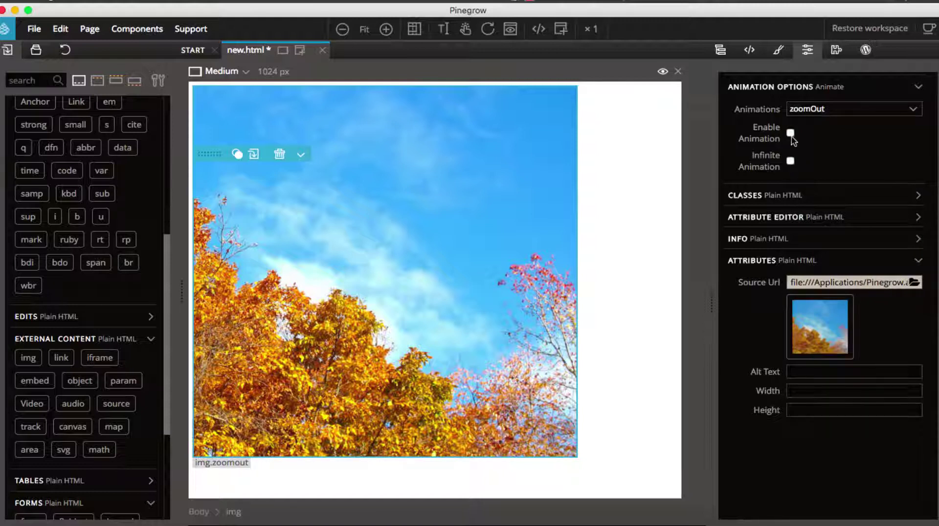
{"action": "left_click", "coordinate": [790, 132]}
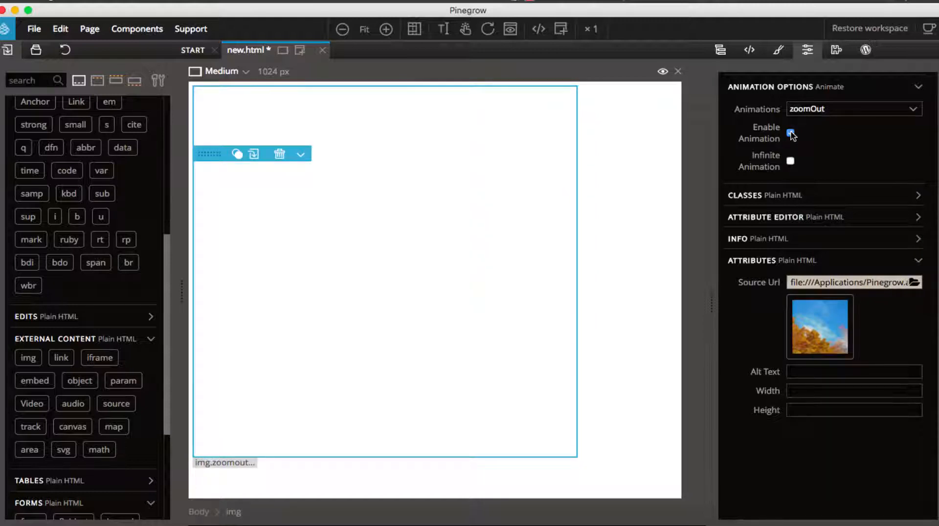
{"action": "left_click", "coordinate": [790, 133]}
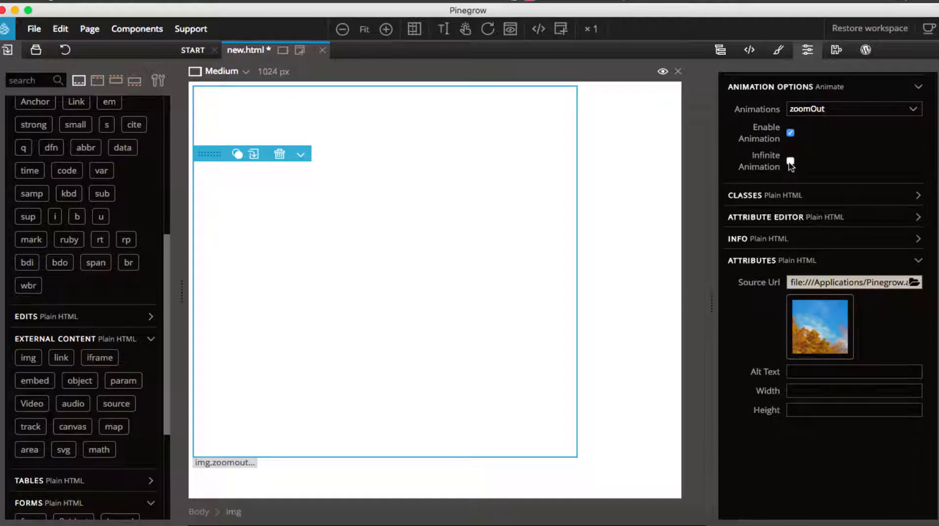
{"action": "left_click", "coordinate": [790, 162]}
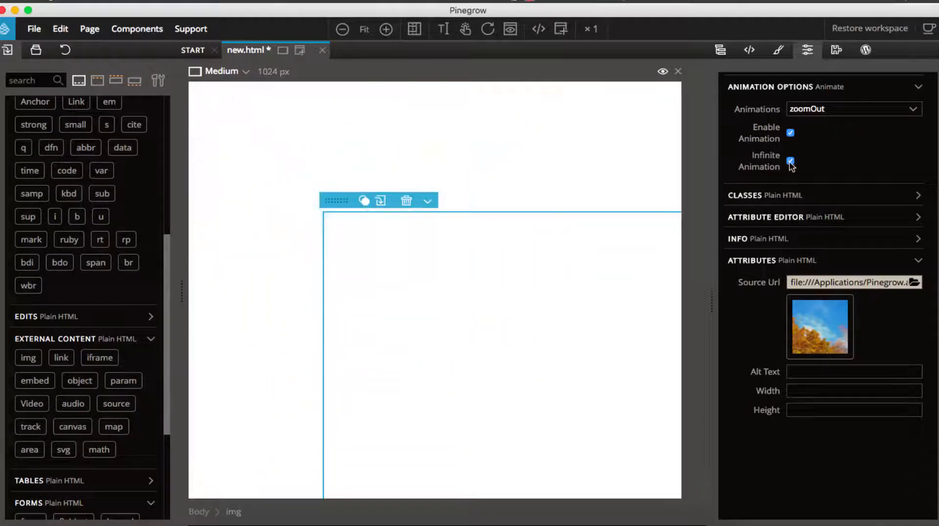
Preview the page at X Large (1600 px) width and reselect the image.
{"action": "left_click", "coordinate": [790, 162]}
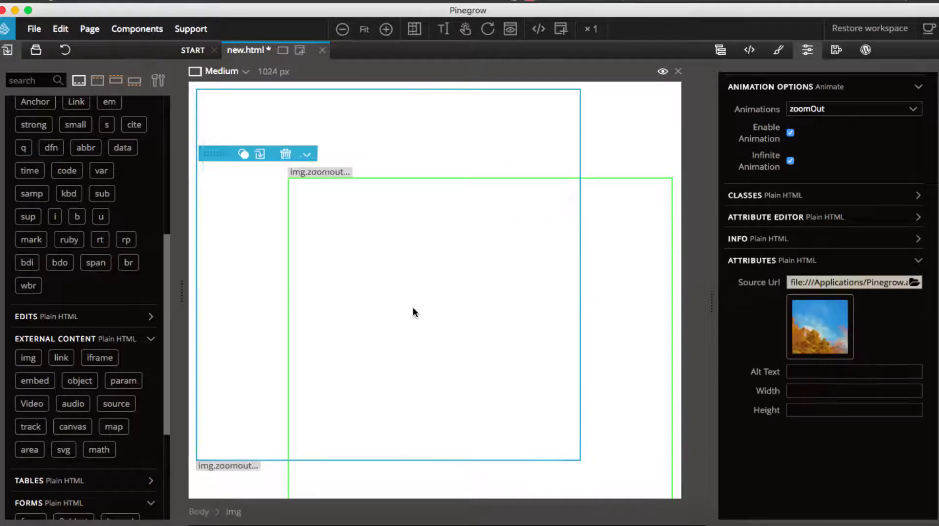
{"action": "left_click", "coordinate": [221, 71]}
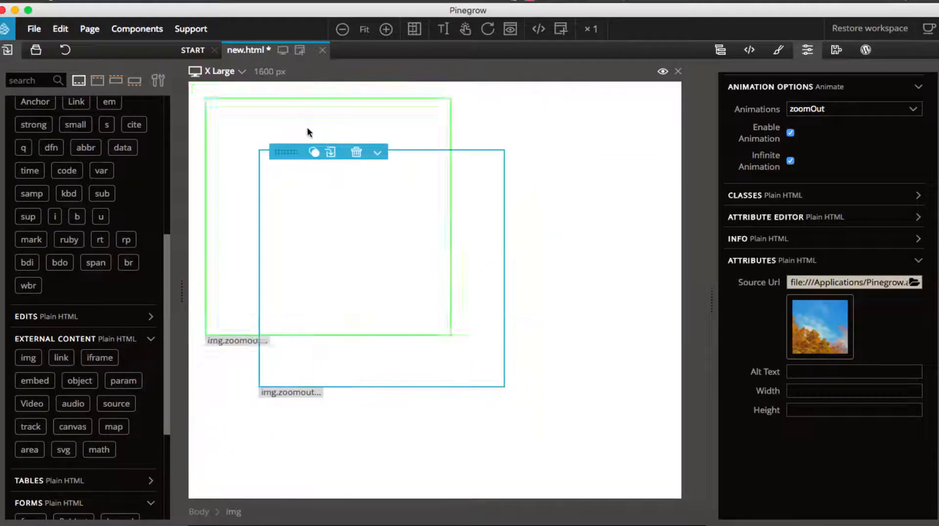
{"action": "left_click", "coordinate": [355, 152]}
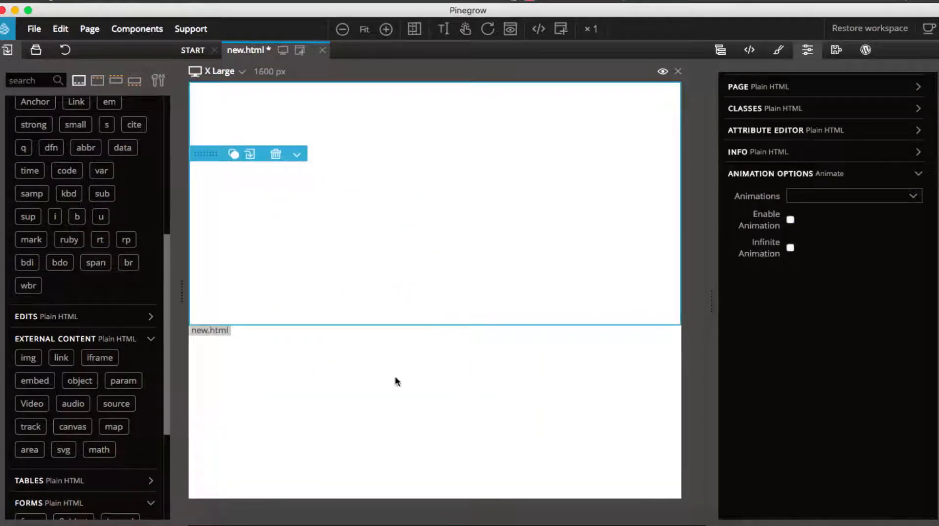
{"action": "mouse_move", "coordinate": [305, 222]}
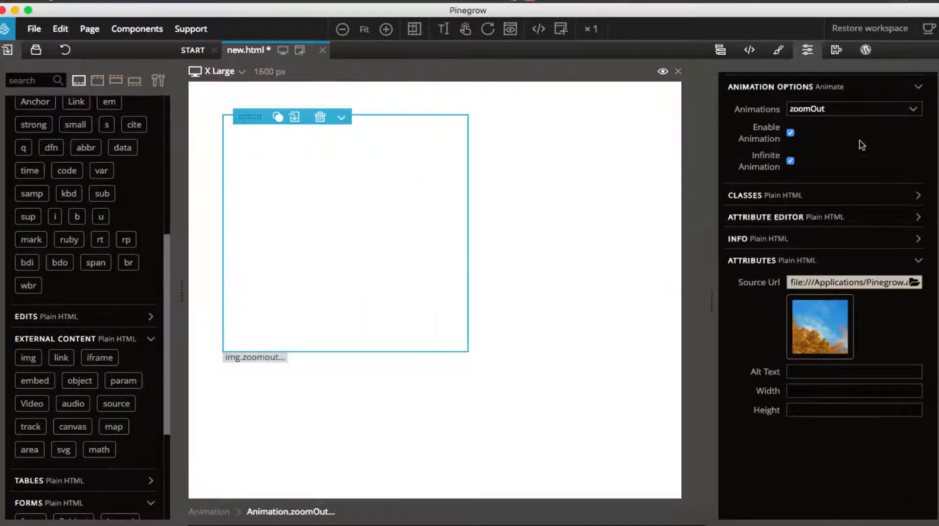
Try zoomOutLeft, slideInDown, slideInLeft and slideInRight animations, ending on slideInUp.
{"action": "left_click", "coordinate": [854, 109]}
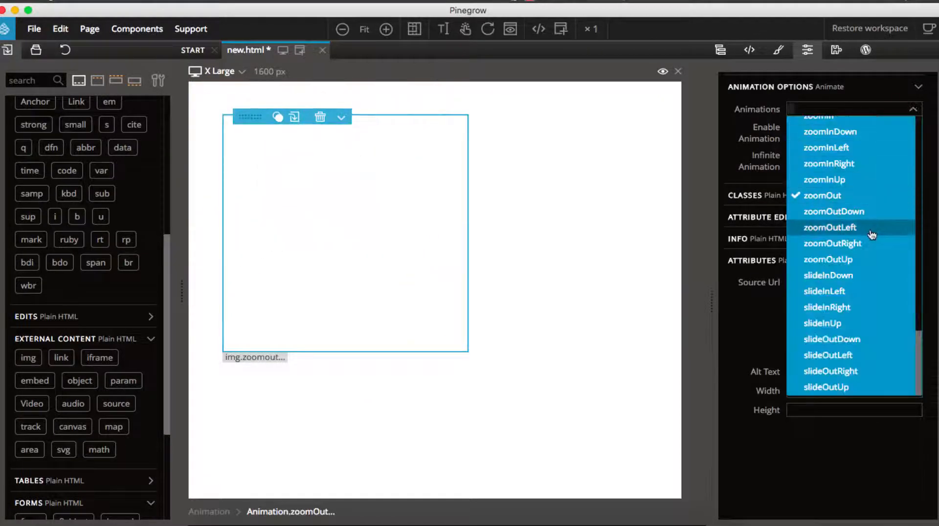
{"action": "left_click", "coordinate": [829, 227]}
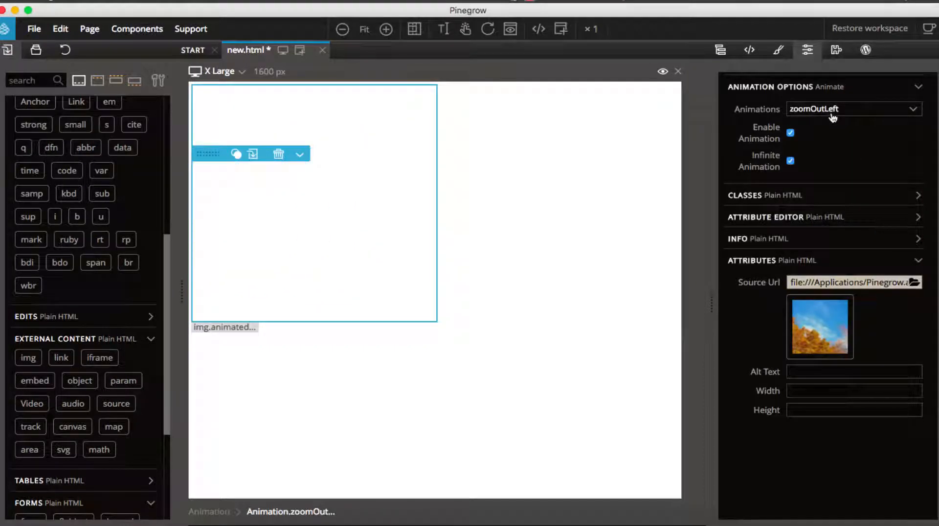
{"action": "left_click", "coordinate": [853, 109]}
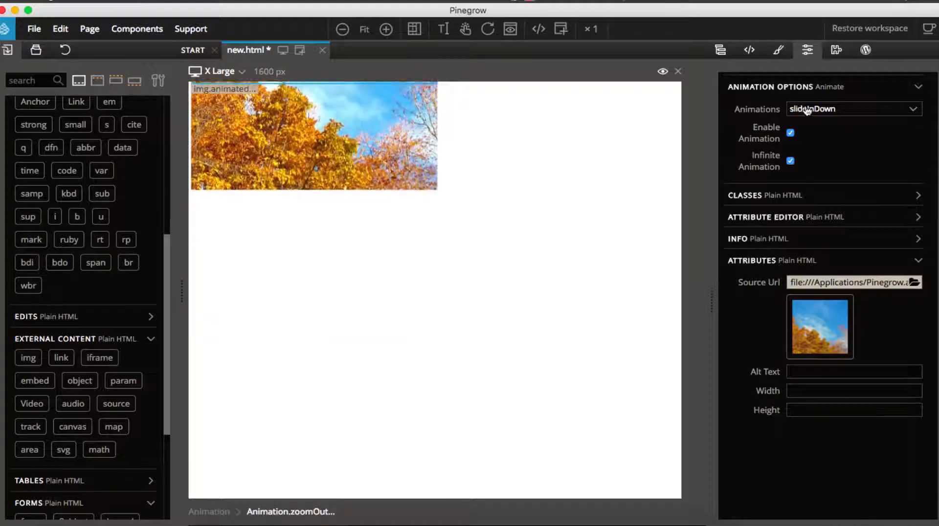
{"action": "left_click", "coordinate": [851, 108]}
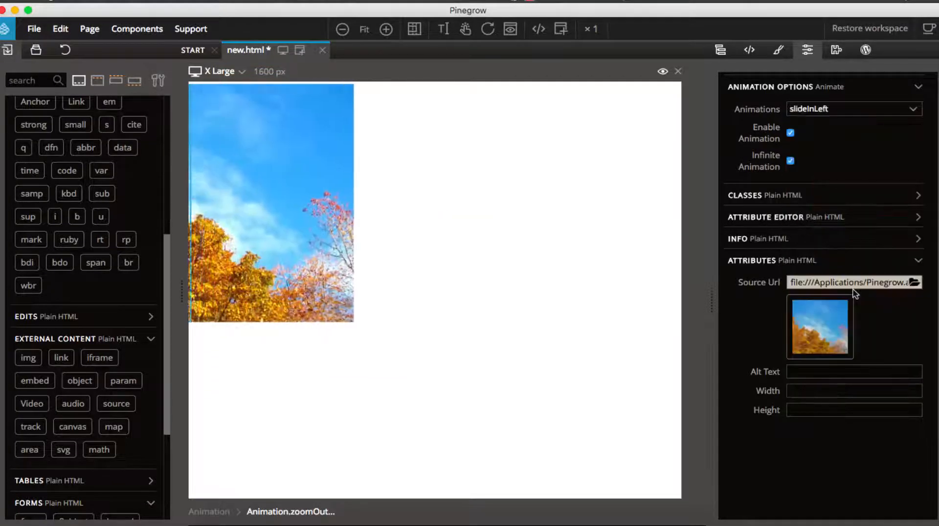
{"action": "left_click", "coordinate": [852, 109]}
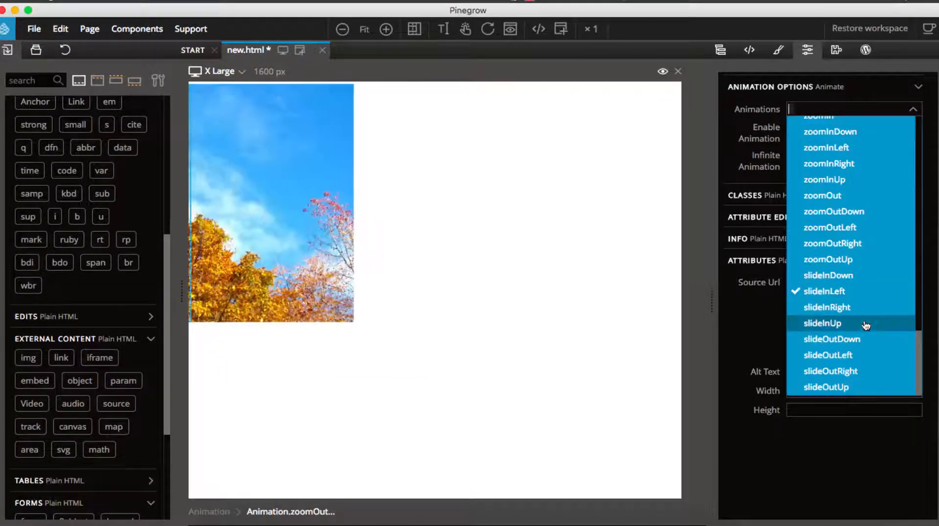
{"action": "left_click", "coordinate": [827, 307]}
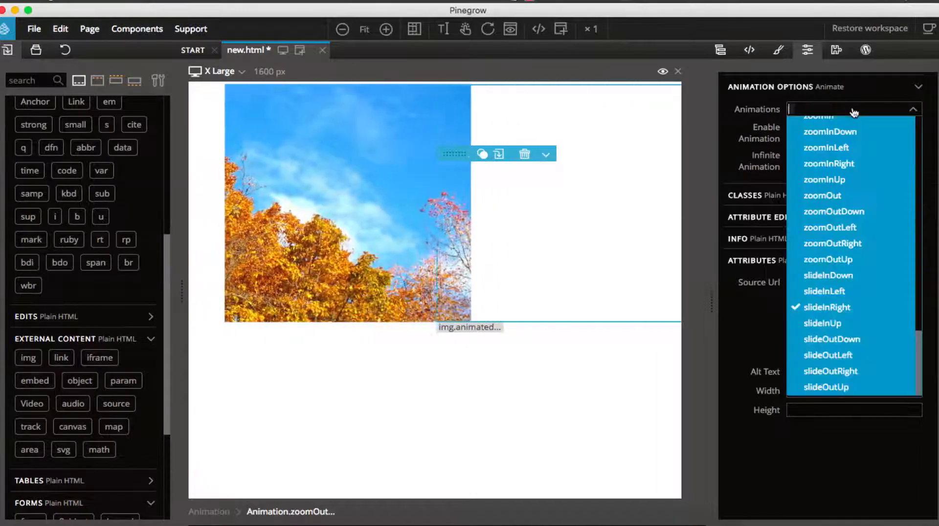
{"action": "left_click", "coordinate": [822, 323]}
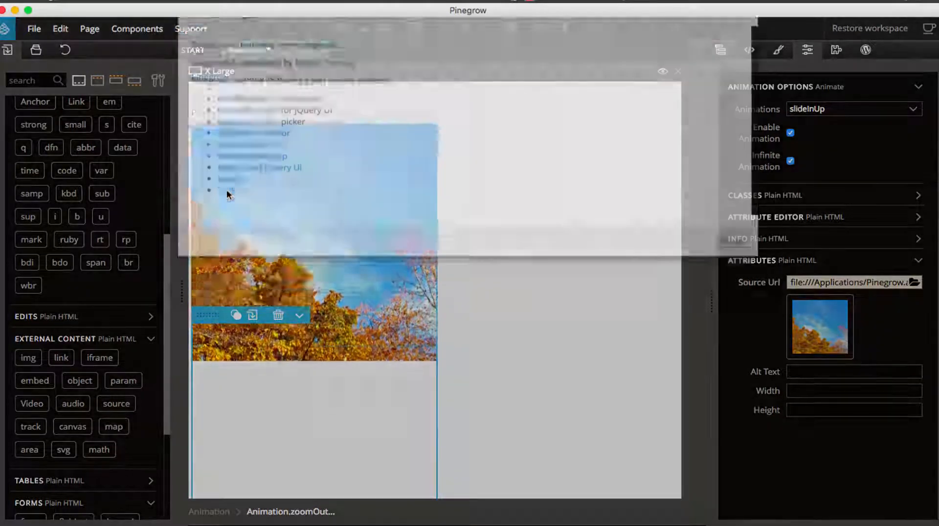
{"action": "left_click", "coordinate": [190, 28]}
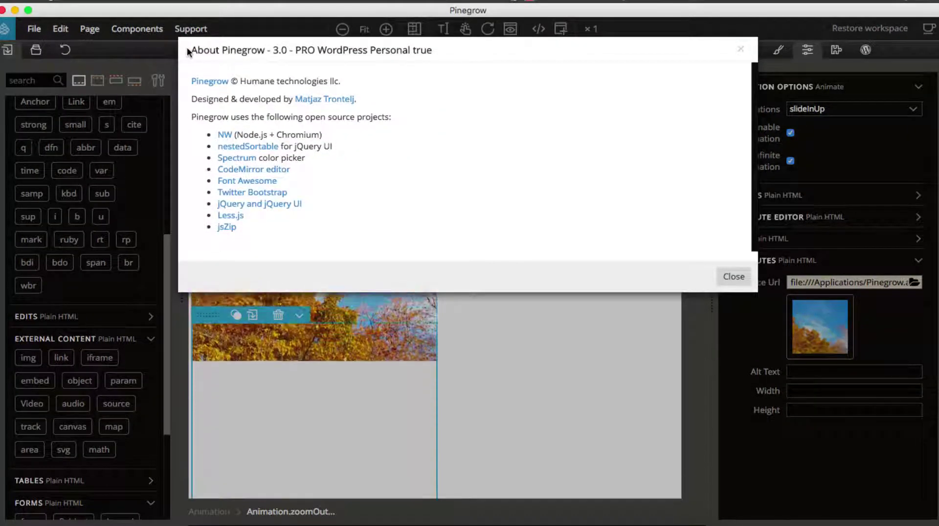
{"action": "mouse_move", "coordinate": [749, 301]}
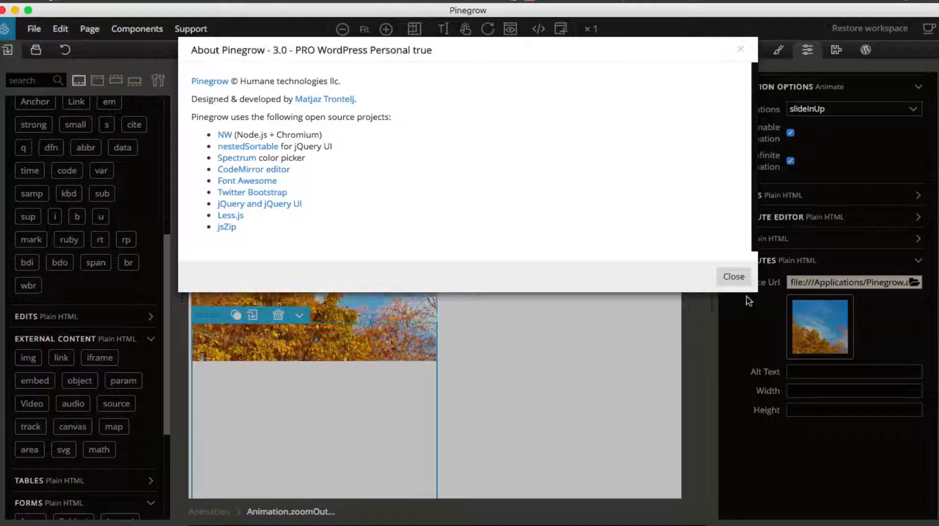
{"action": "left_click", "coordinate": [734, 276]}
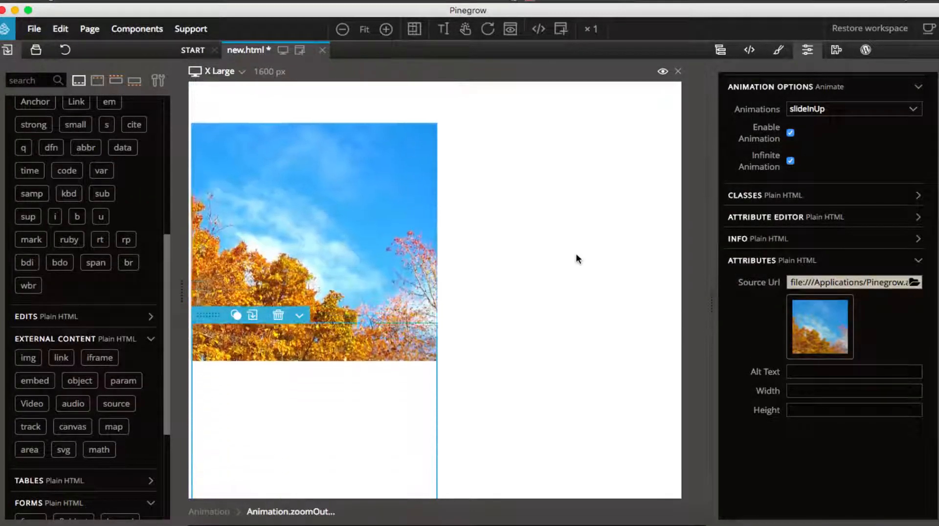